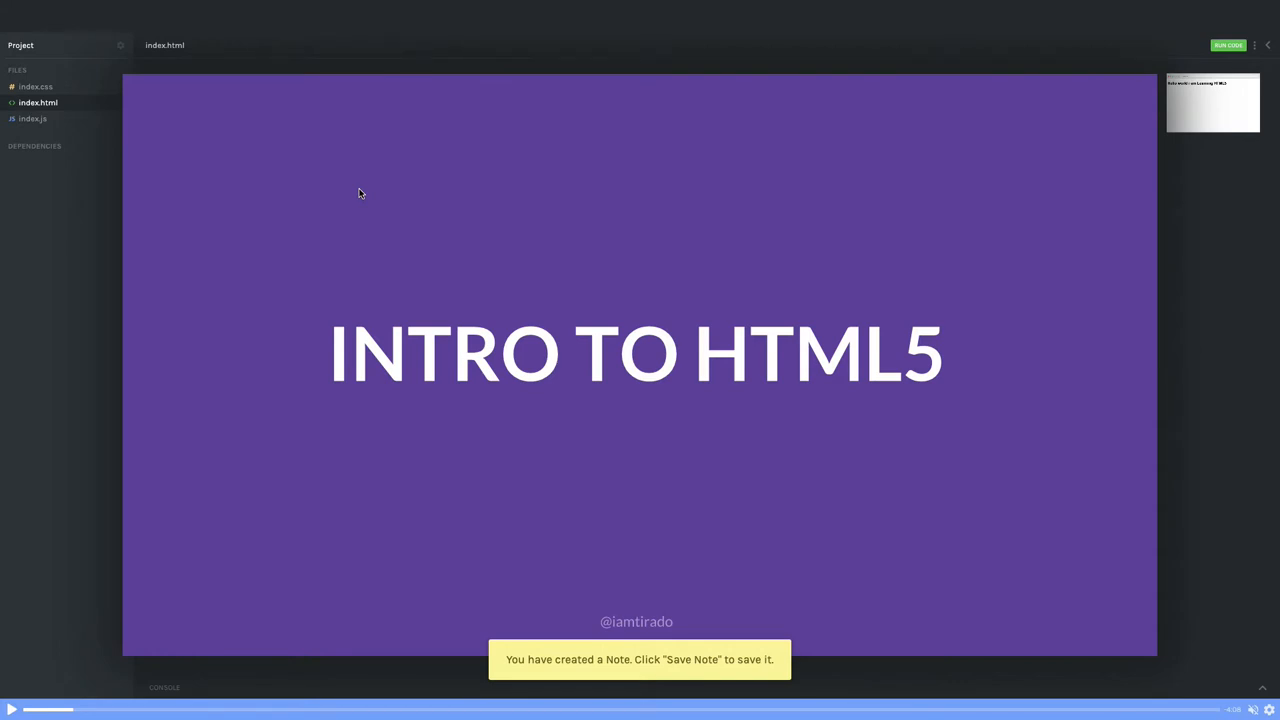
{"action": "mouse_move", "coordinate": [156, 192]}
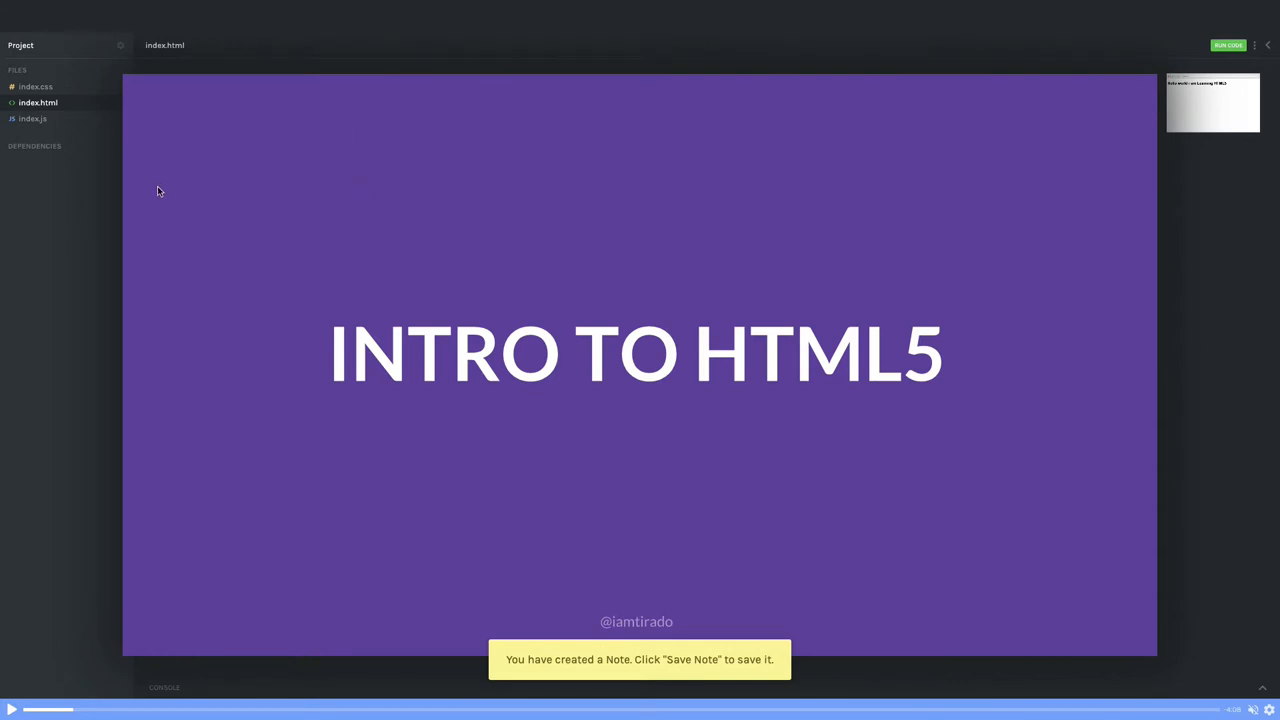
{"action": "mouse_move", "coordinate": [94, 238]}
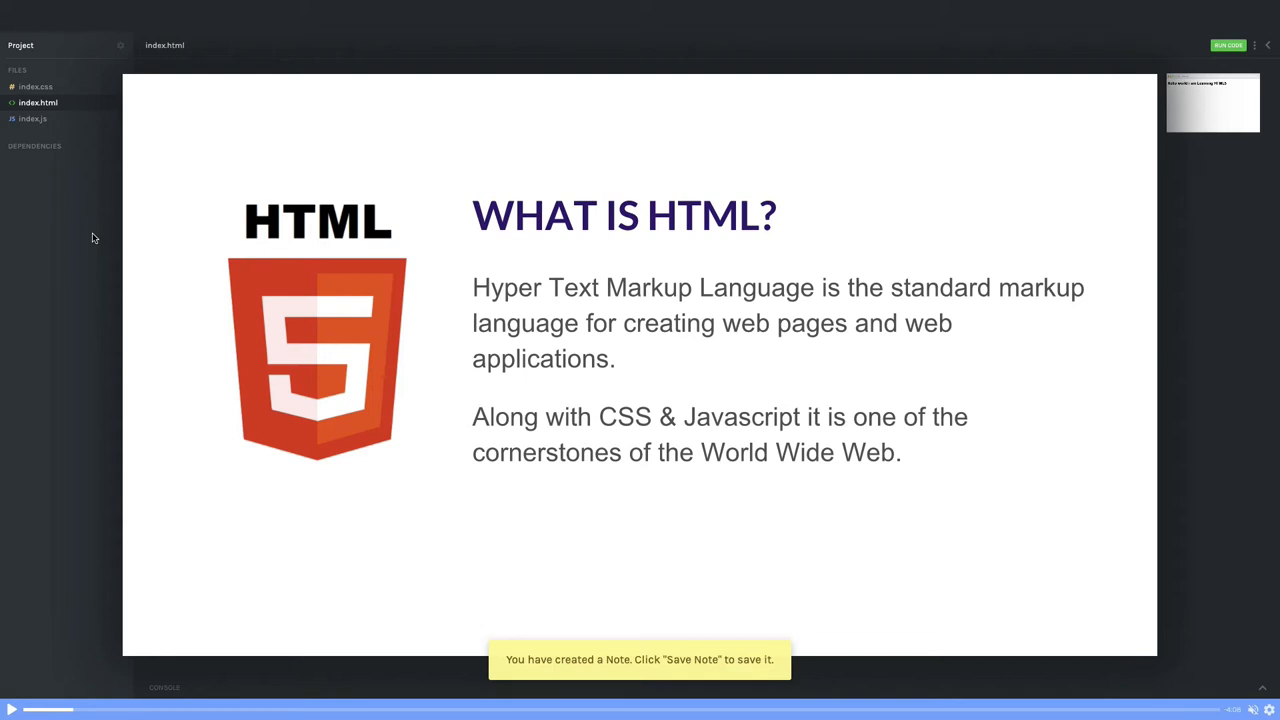
{"action": "mouse_move", "coordinate": [50, 212]}
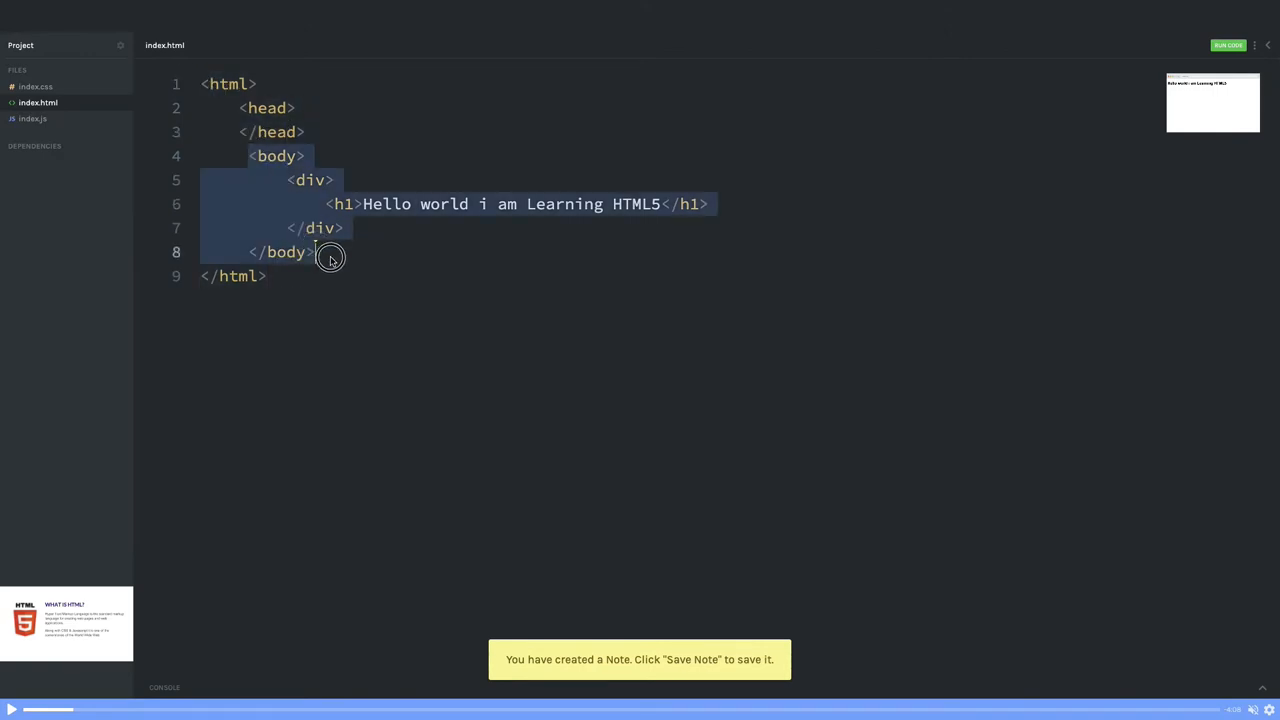
Dismiss the slide overlay and highlight the body's div block wrapping the Hello world heading.
{"action": "left_click", "coordinate": [312, 180]}
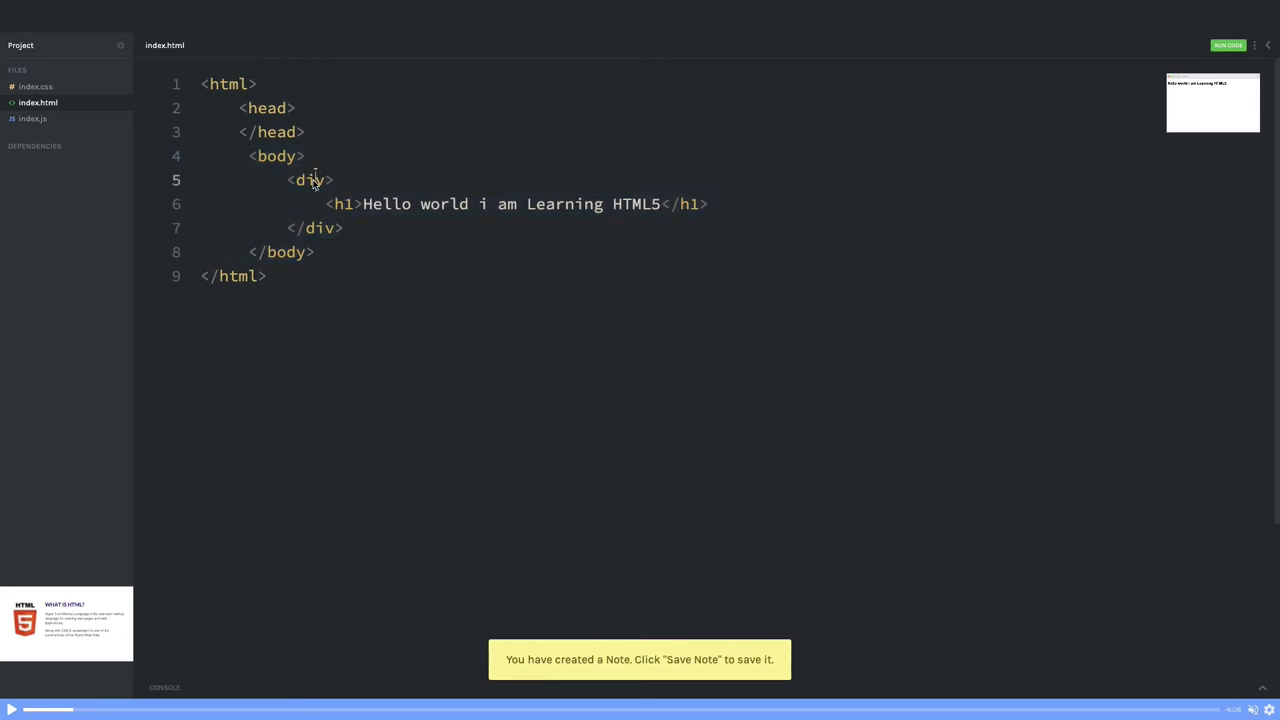
{"action": "left_click_drag", "start_coordinate": [290, 180], "coordinate": [344, 230]}
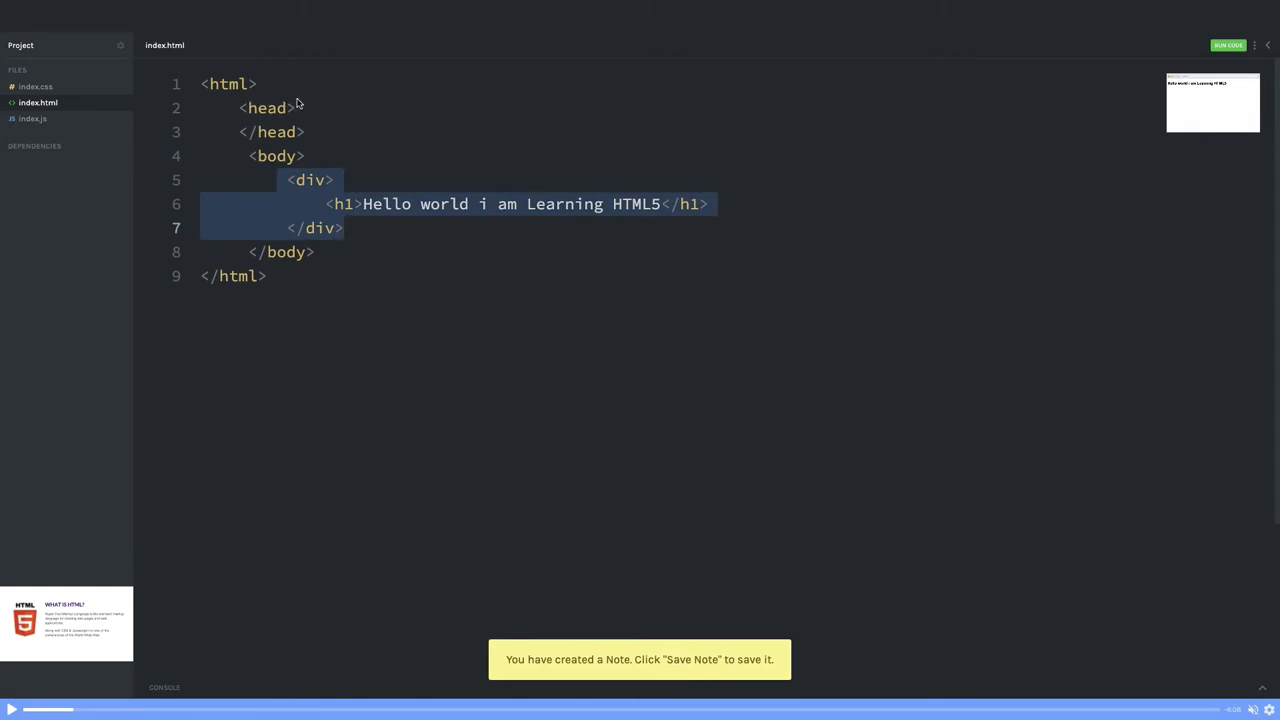
{"action": "left_click", "coordinate": [296, 108]}
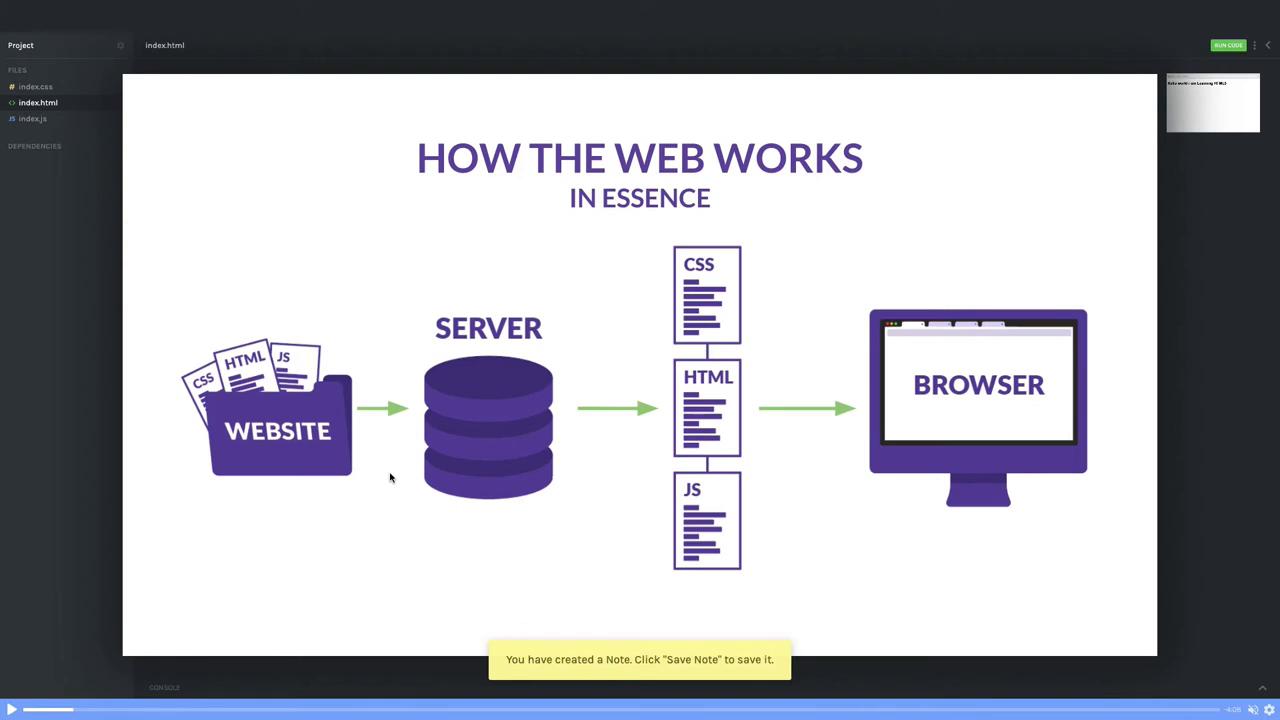
{"action": "mouse_move", "coordinate": [692, 544]}
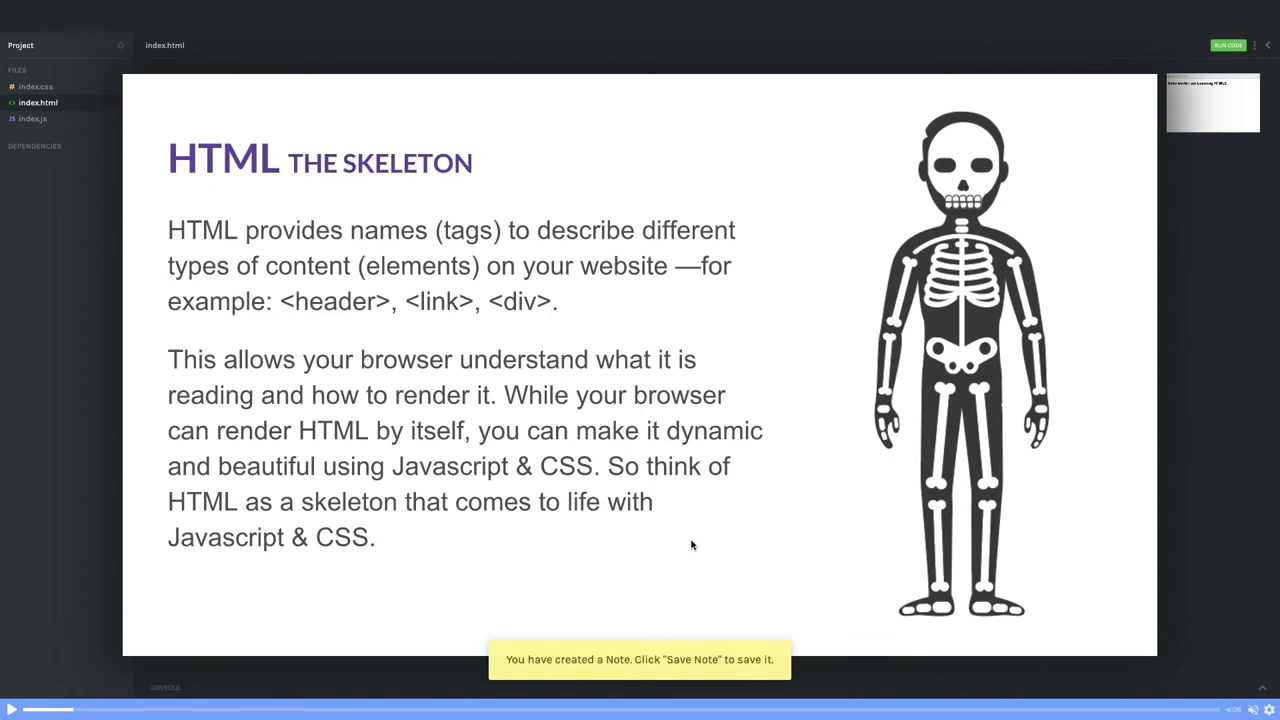
{"action": "mouse_move", "coordinate": [1036, 510]}
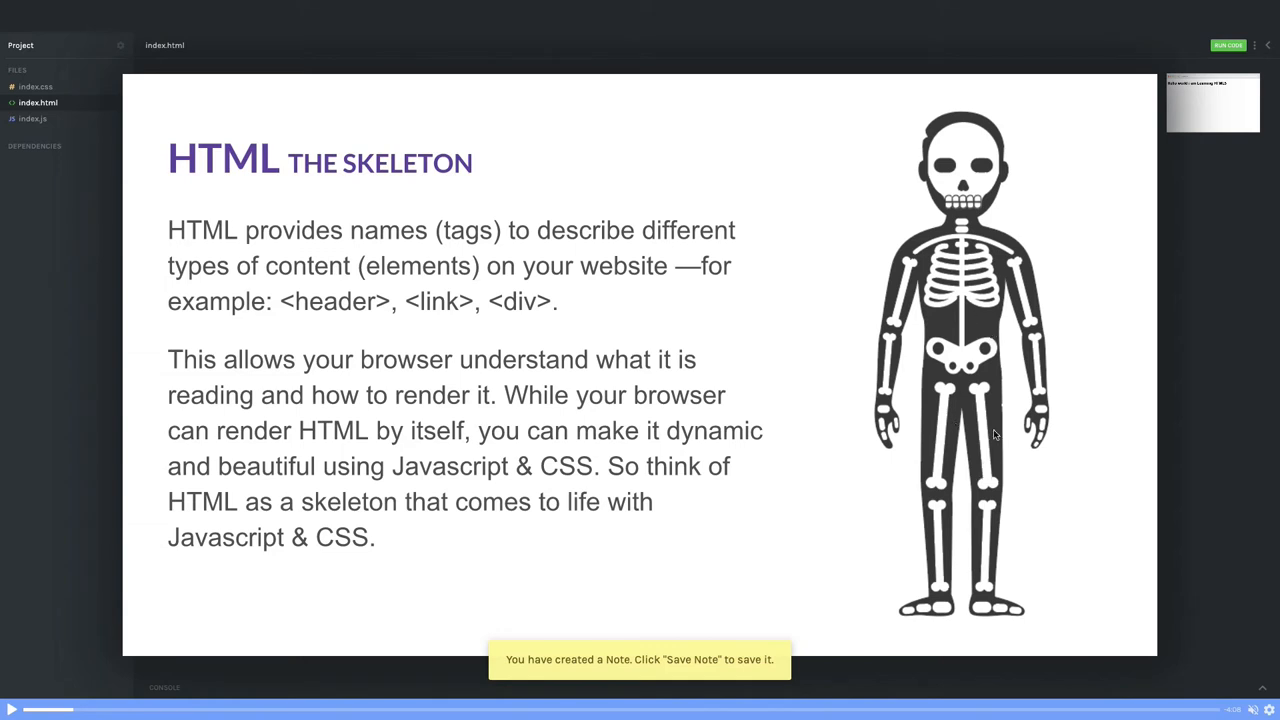
{"action": "mouse_move", "coordinate": [978, 438]}
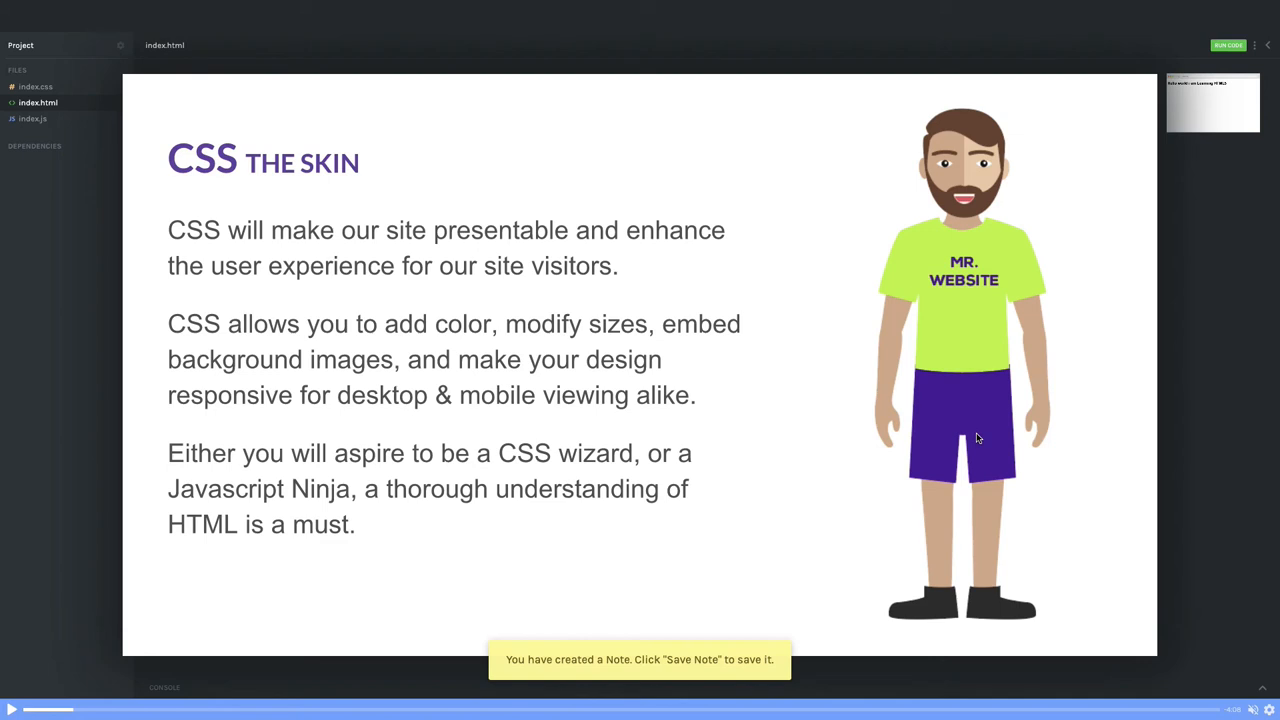
{"action": "mouse_move", "coordinate": [284, 412]}
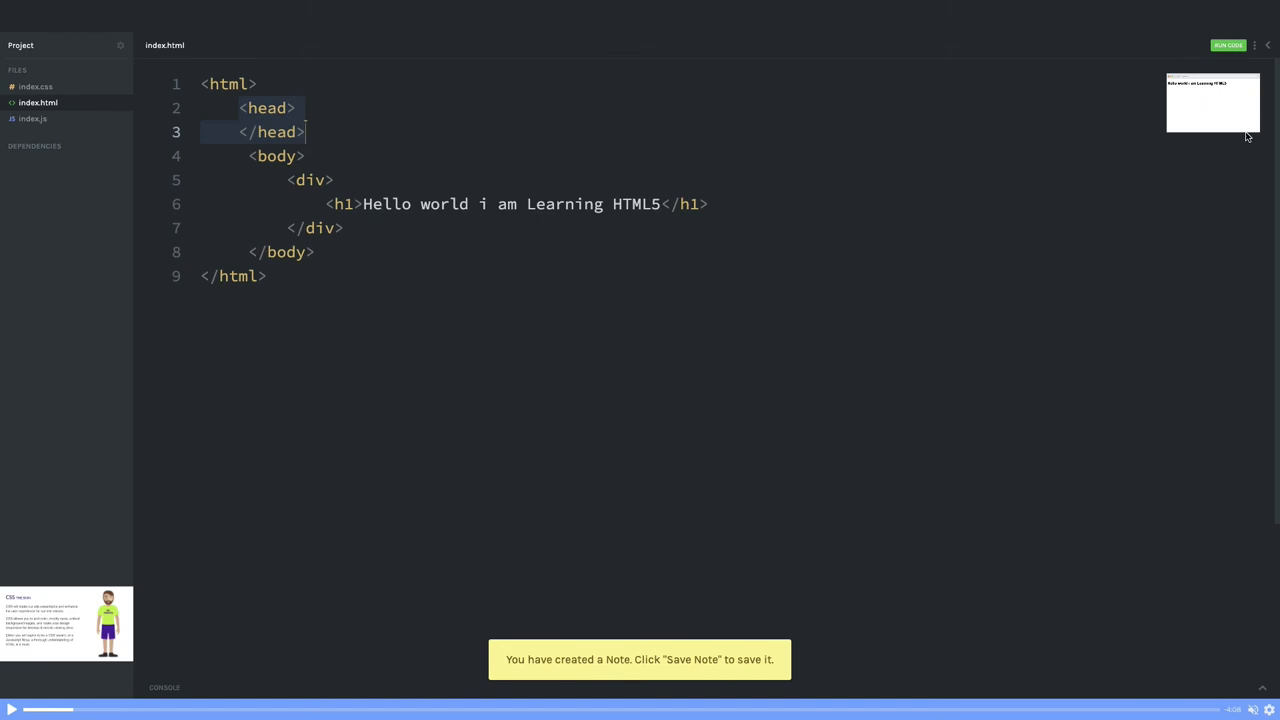
{"action": "left_click", "coordinate": [1228, 44]}
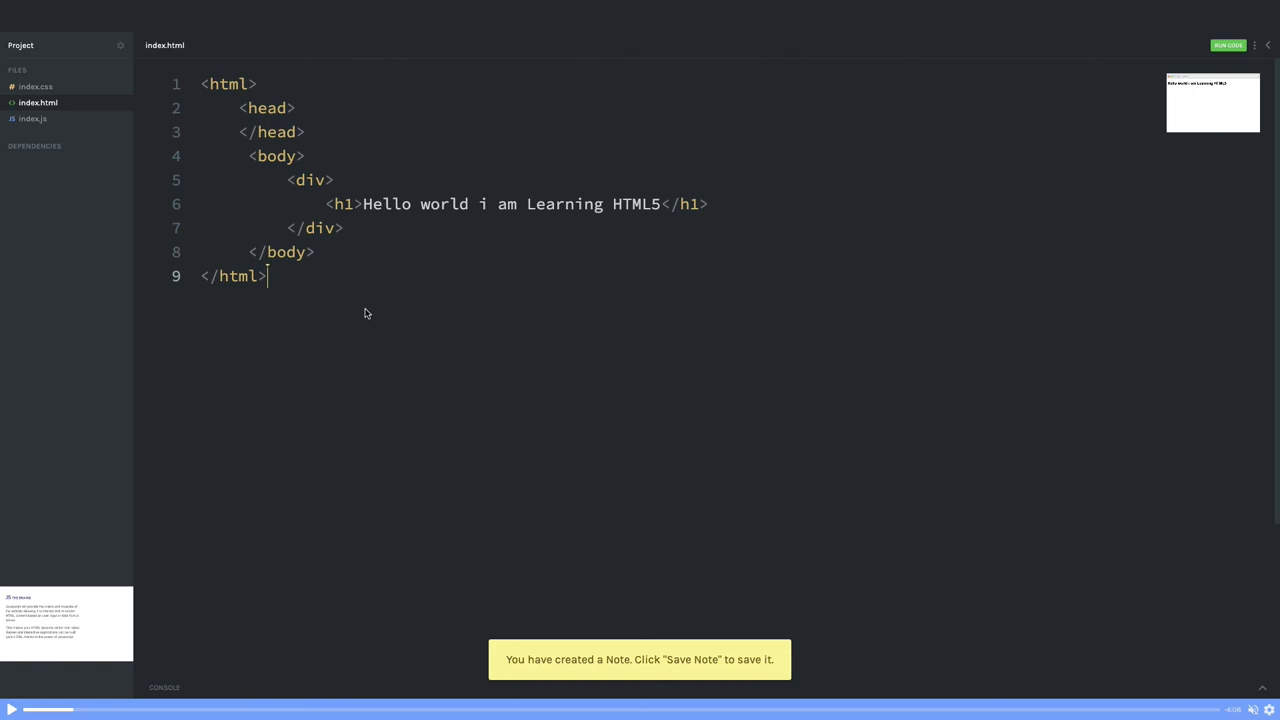
{"action": "mouse_move", "coordinate": [318, 218]}
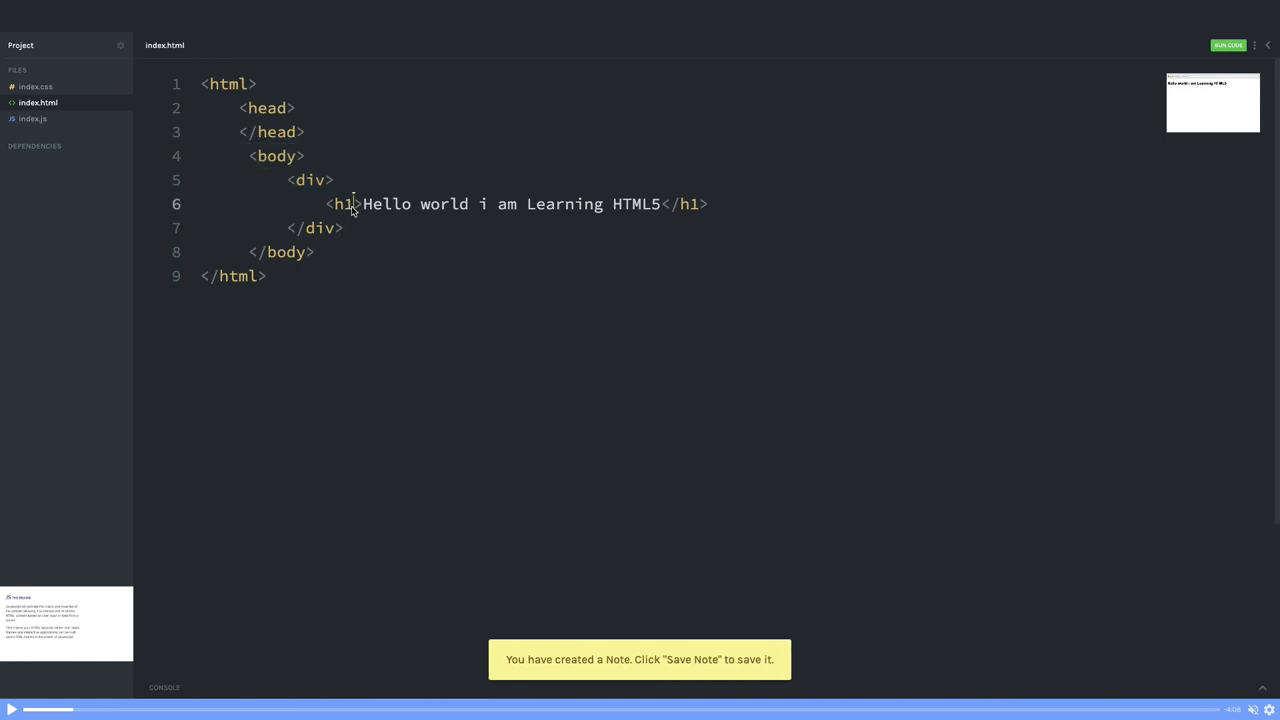
Add an empty class="" attribute to the h1 opening tag via autocomplete, then select the word class.
{"action": "type", "text": "sty"}
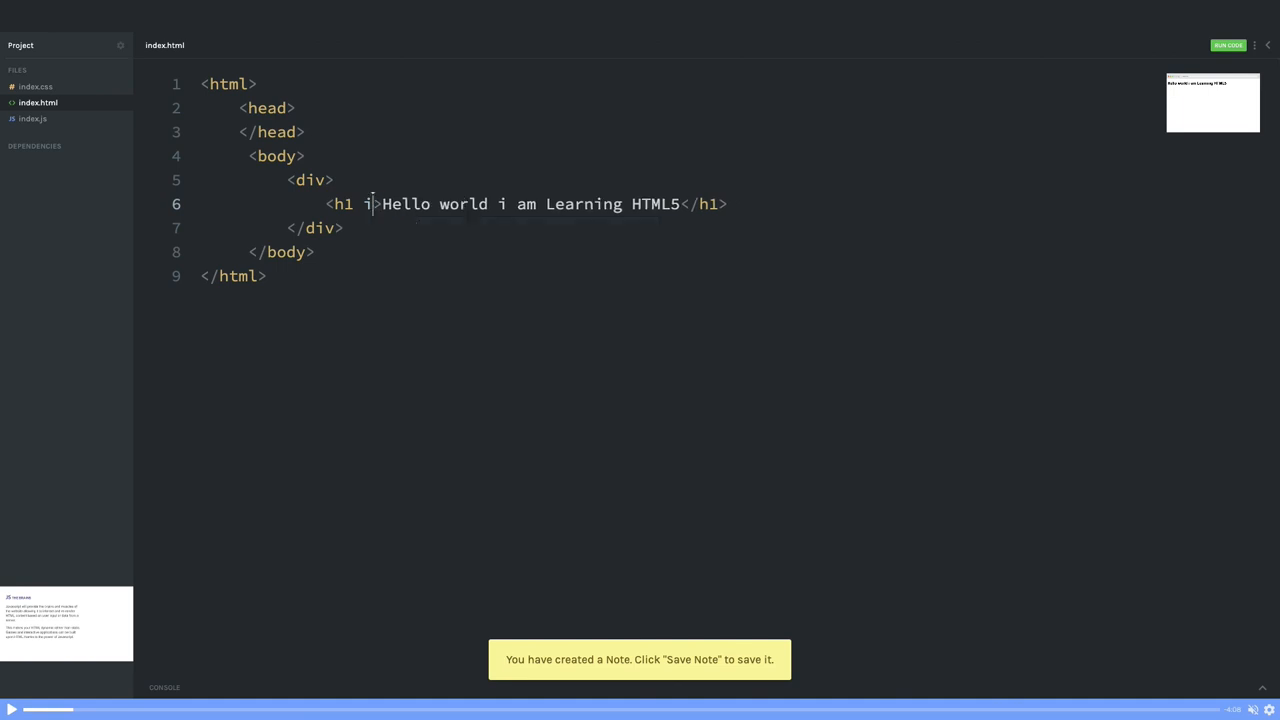
{"action": "type", "text": "clas"}
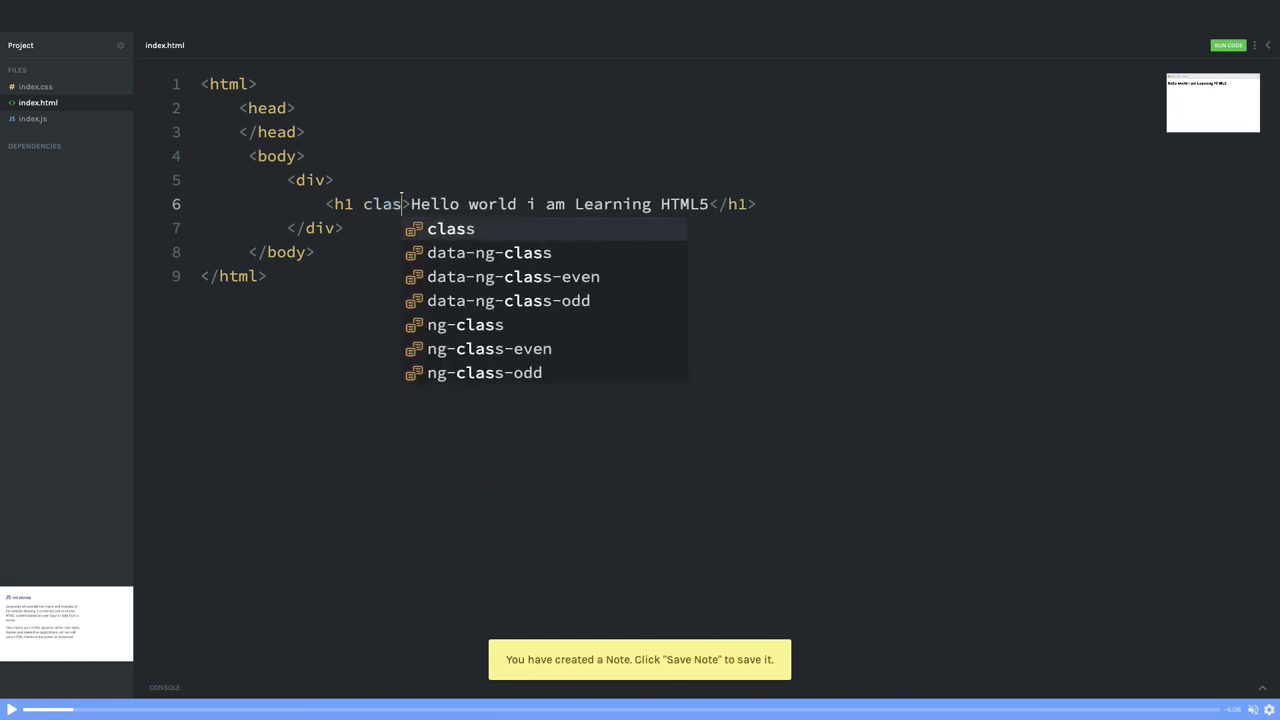
{"action": "left_click", "coordinate": [450, 228]}
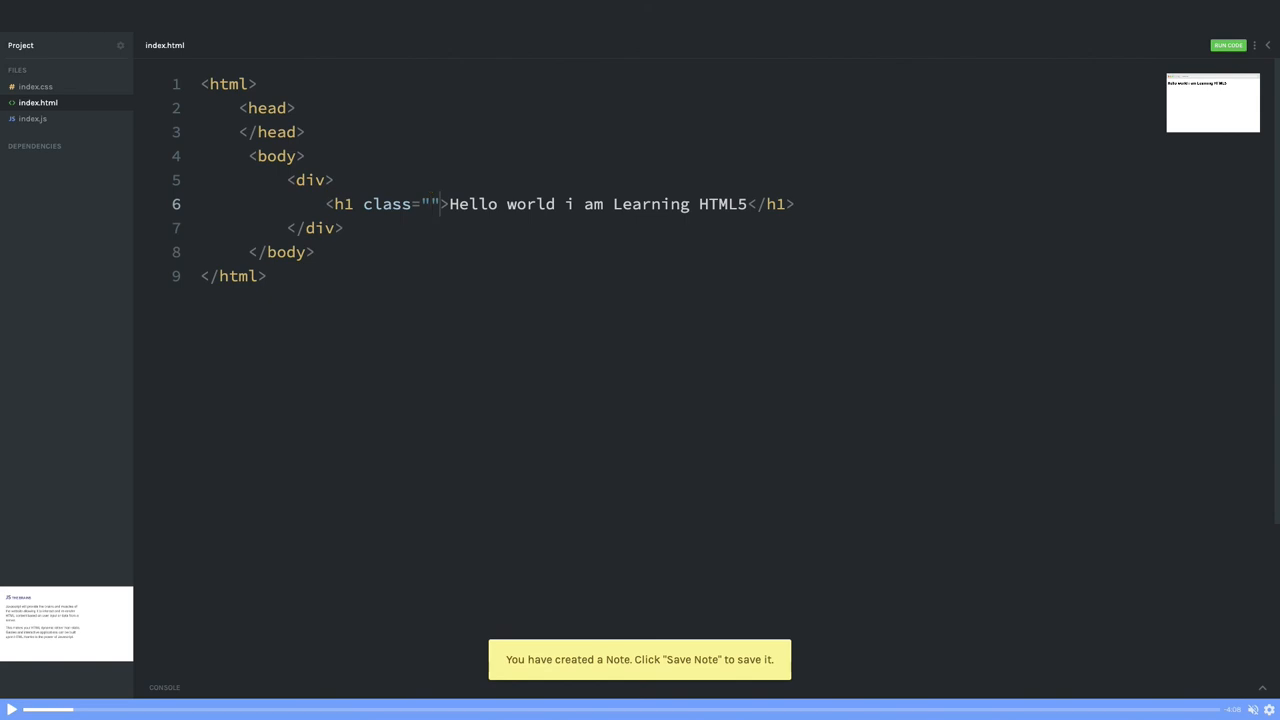
{"action": "mouse_move", "coordinate": [314, 204]}
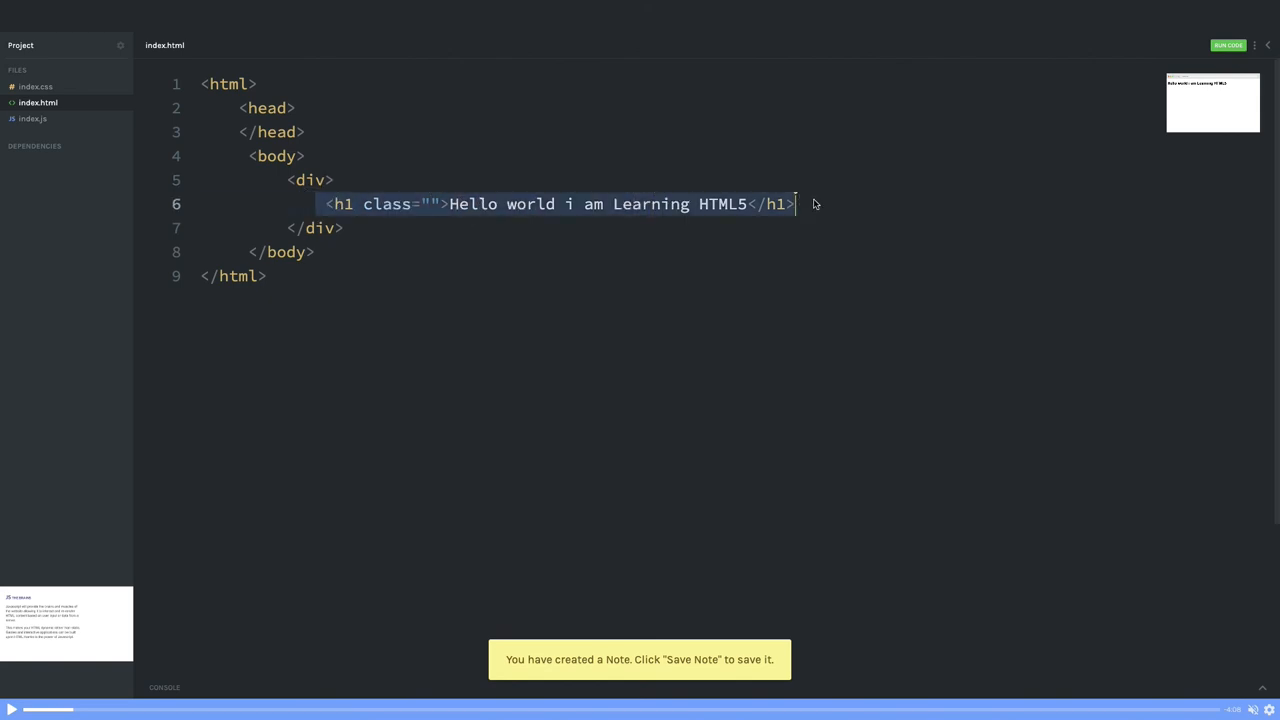
{"action": "left_click", "coordinate": [430, 204]}
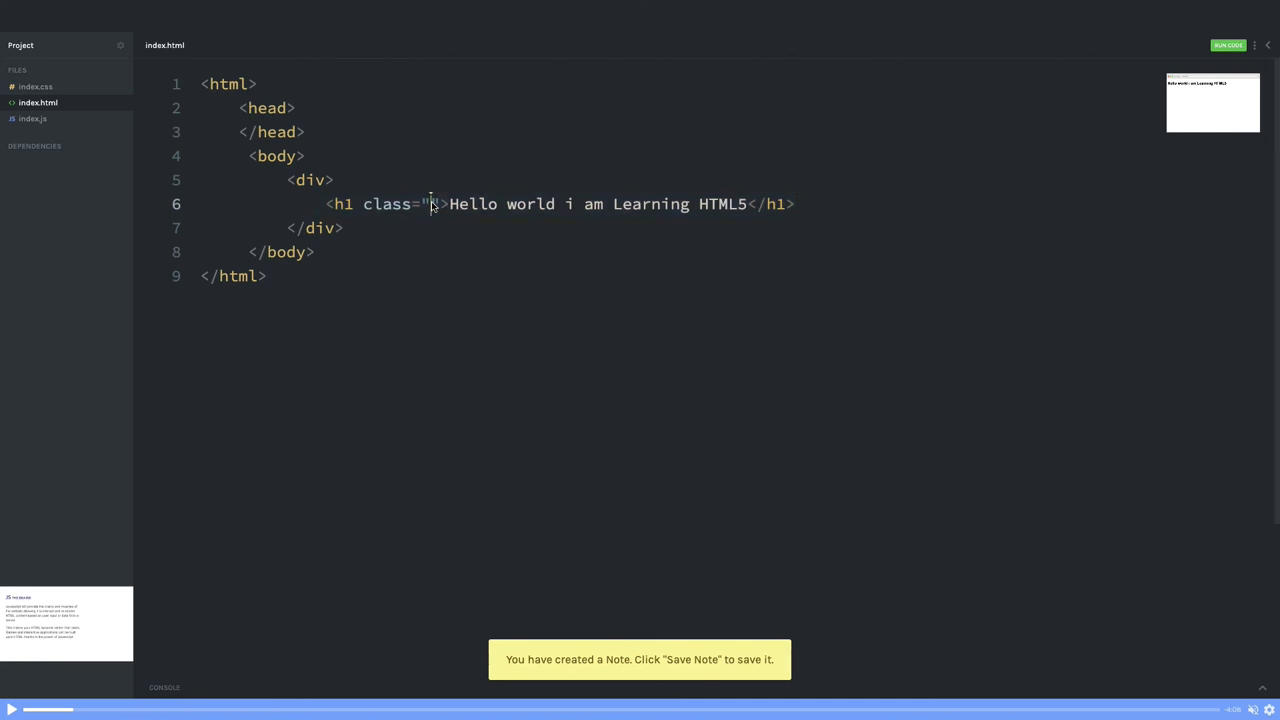
{"action": "double_click", "coordinate": [388, 204]}
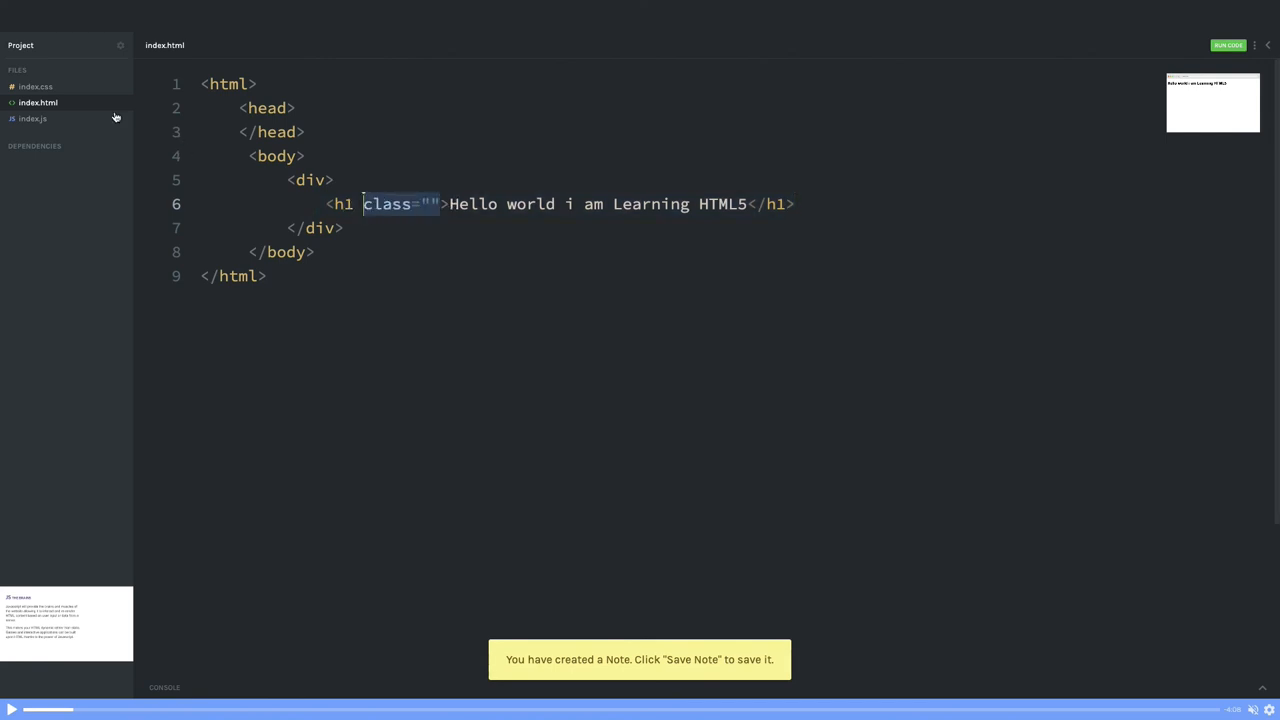
Tour index.css, index.html and index.js from the Files sidebar, ending on the javascript comment.
{"action": "left_click", "coordinate": [36, 86]}
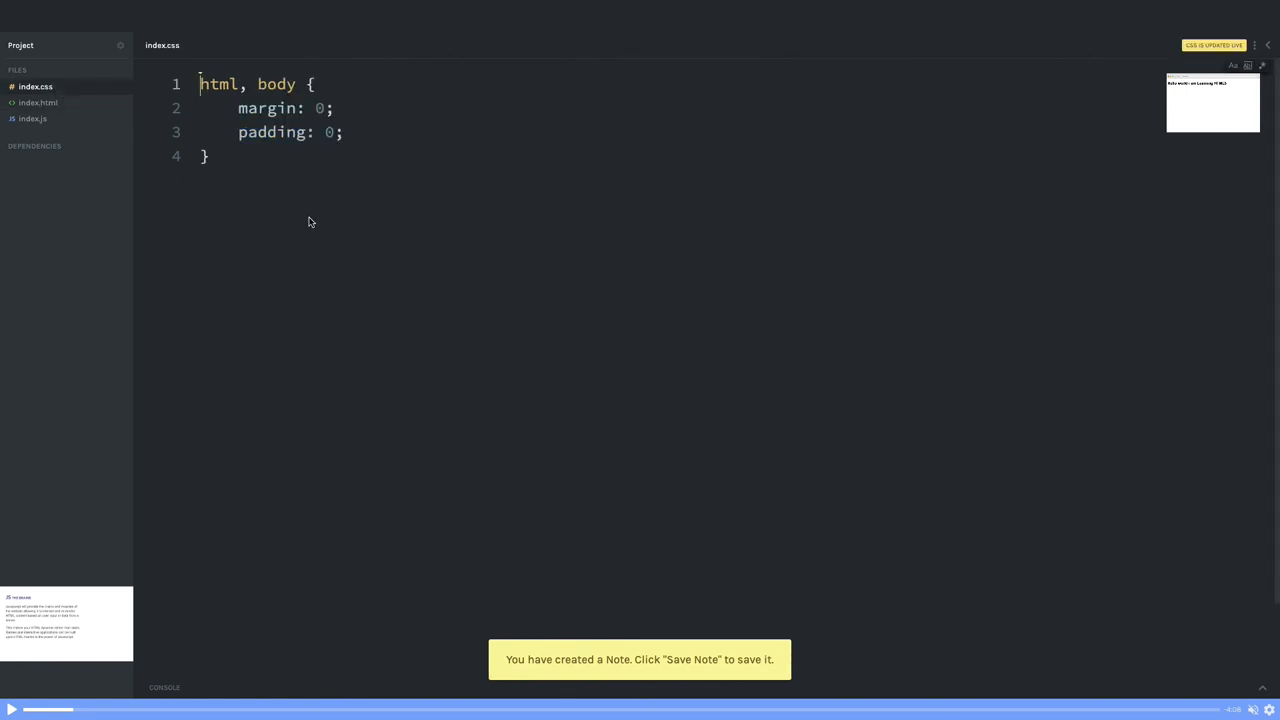
{"action": "left_click", "coordinate": [38, 104]}
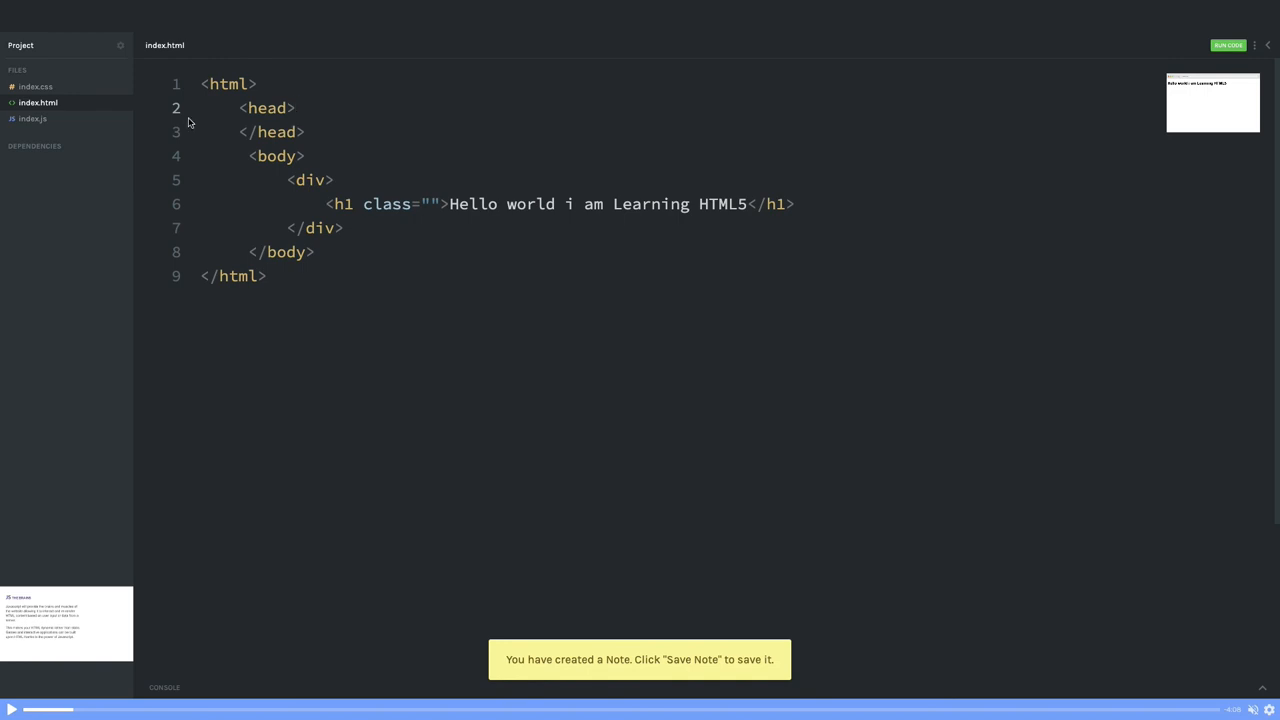
{"action": "left_click", "coordinate": [32, 118]}
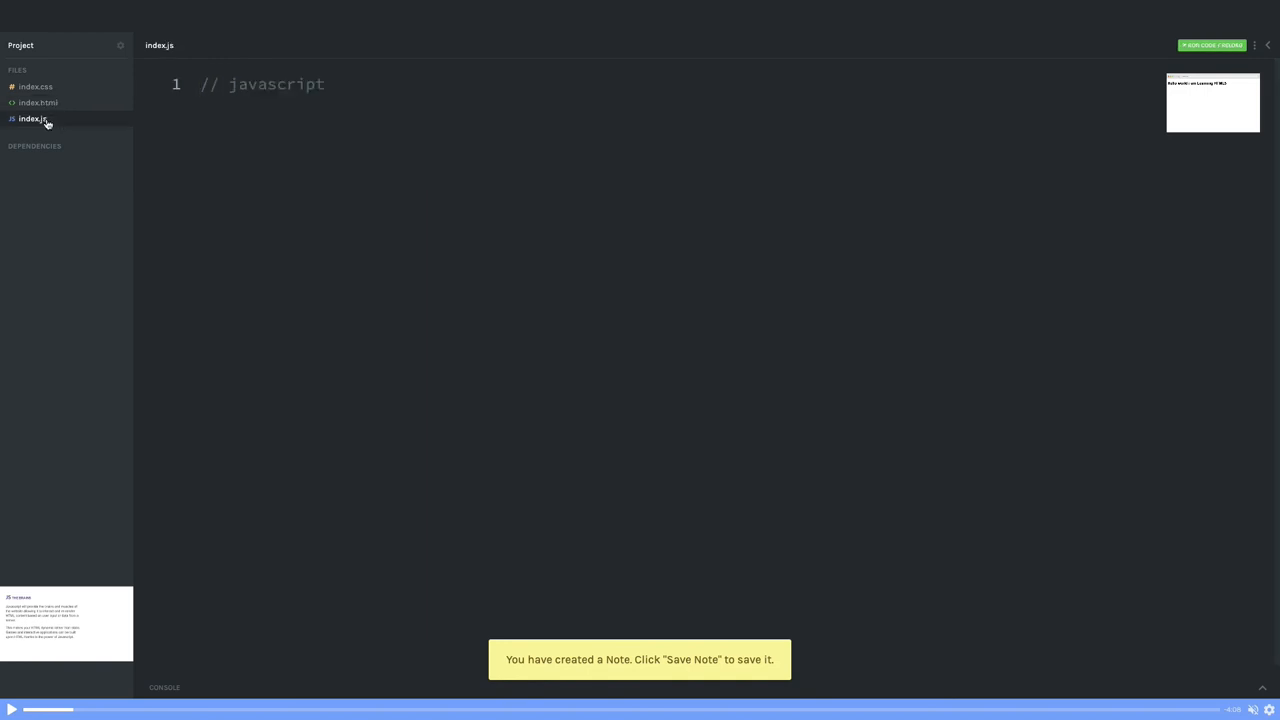